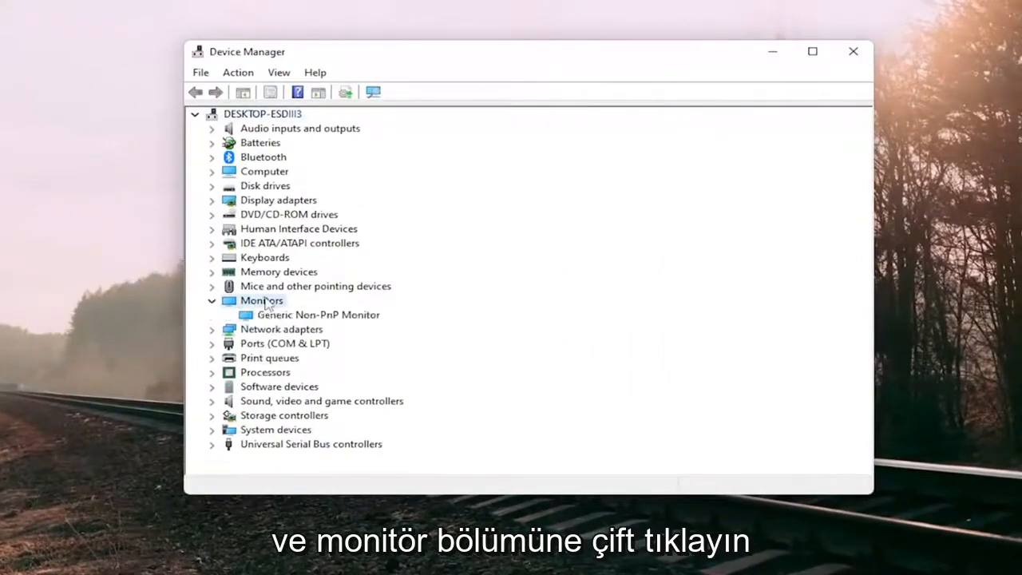
Select the Generic Non-PnP Monitor under the expanded Monitors category.
left_click(317, 315)
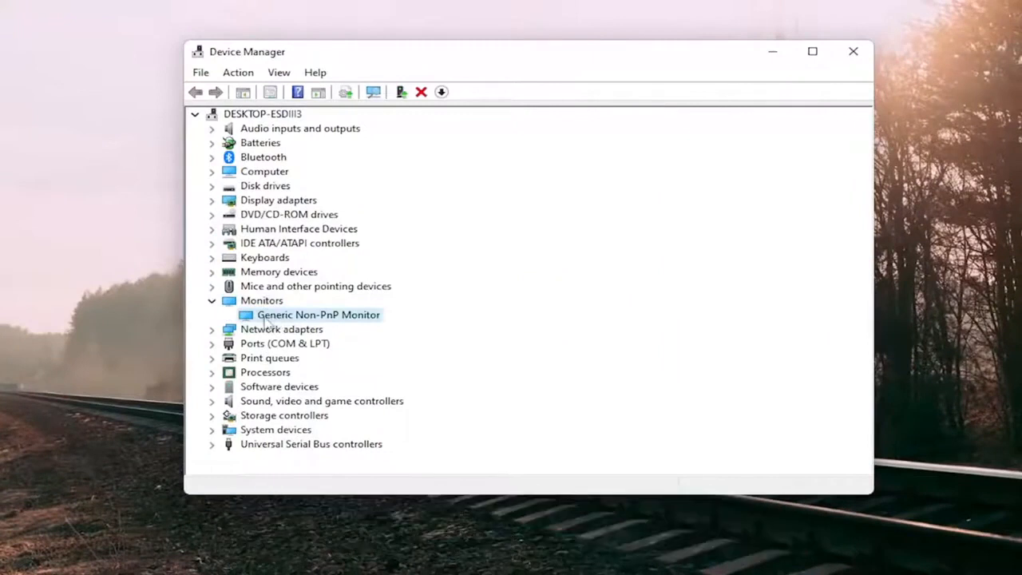
mouse_move(349, 325)
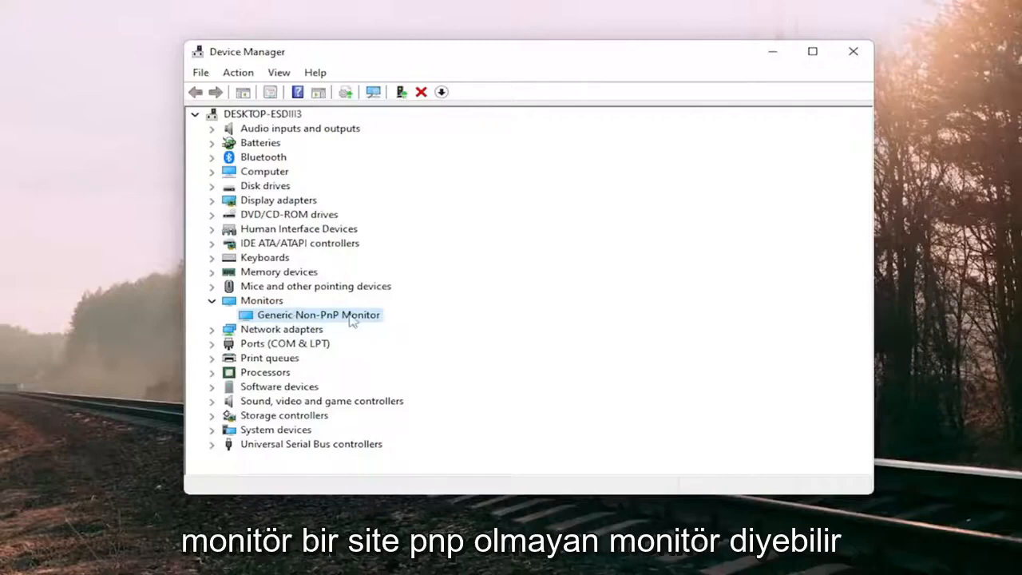
mouse_move(379, 327)
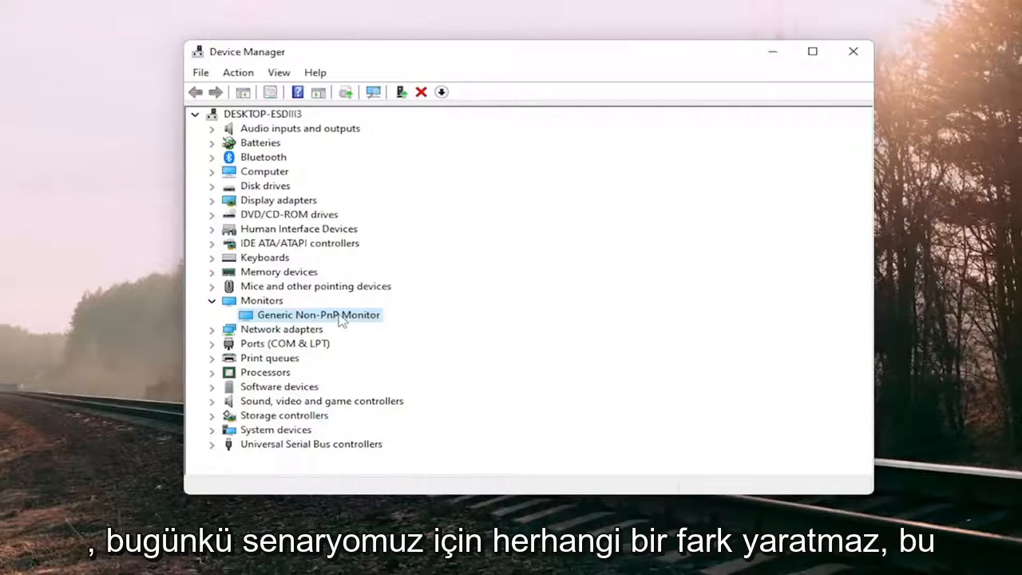
mouse_move(333, 320)
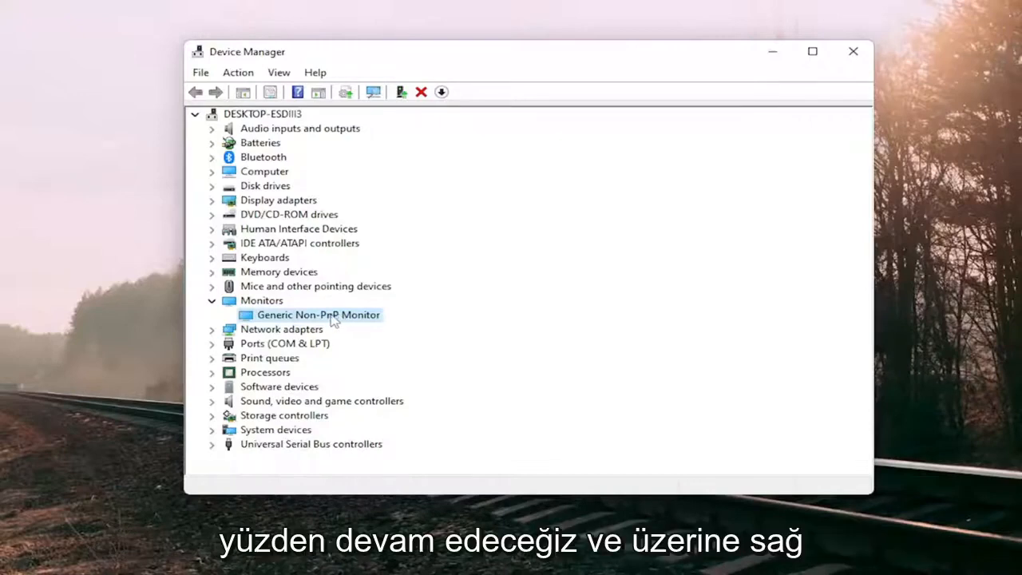
Start a manual driver update for the monitor and list available compatible drivers.
right_click(318, 315)
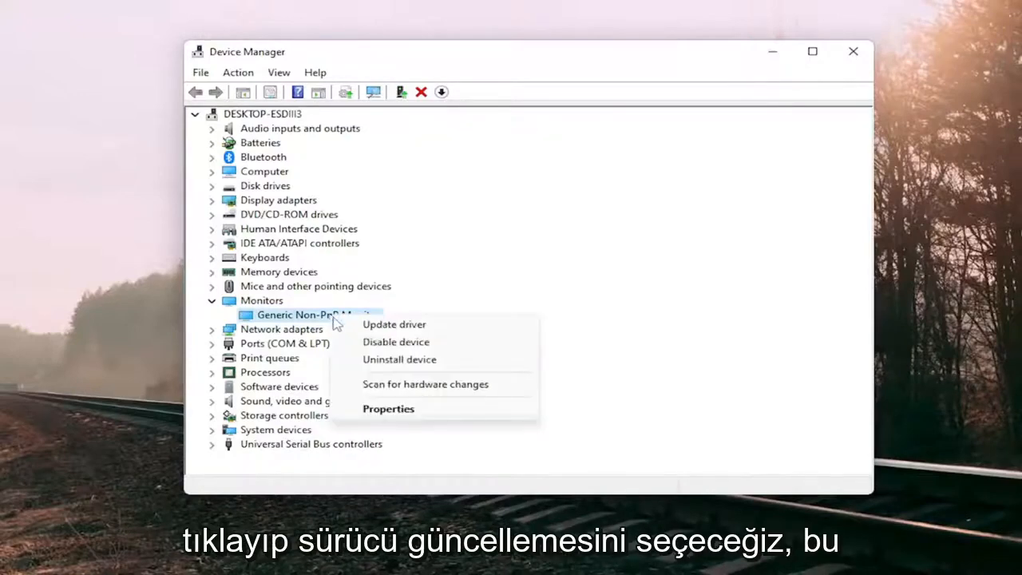
left_click(393, 325)
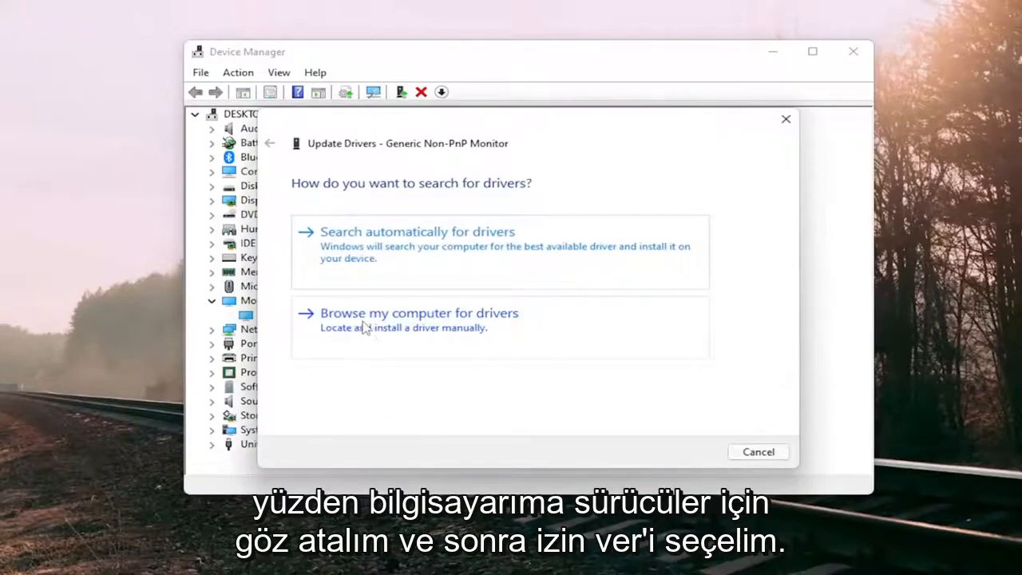
left_click(418, 312)
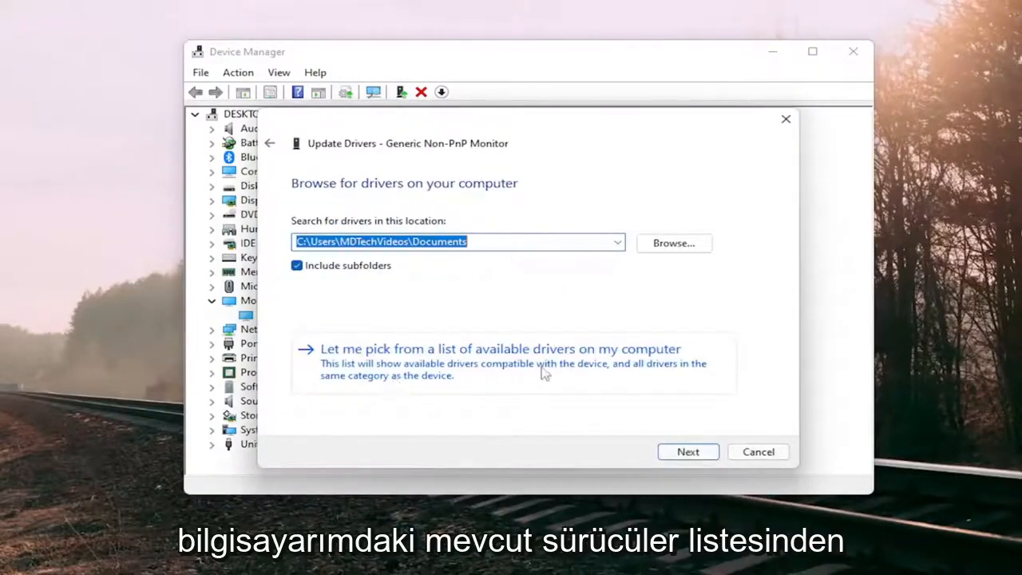
left_click(500, 348)
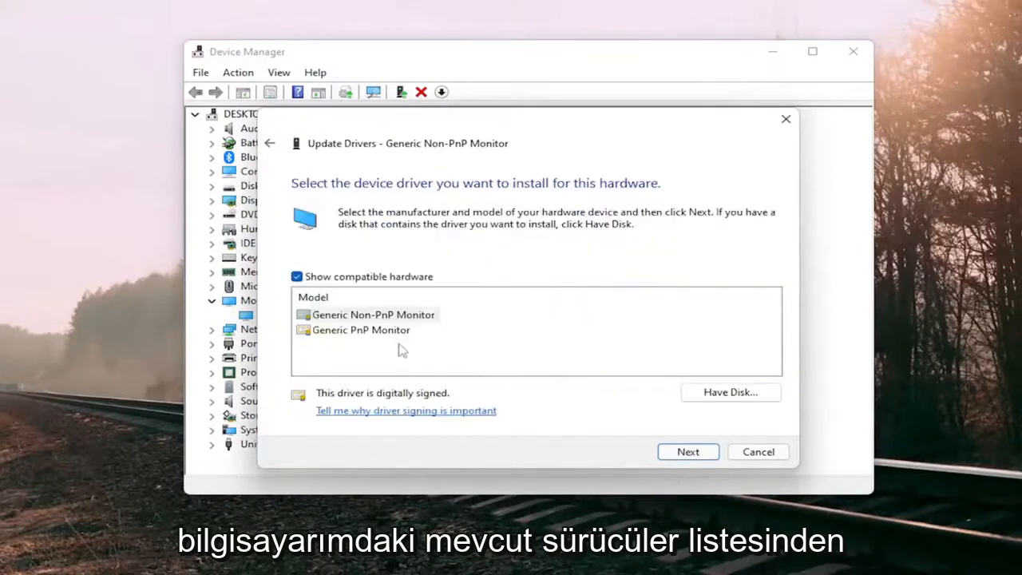
Install the Generic PnP Monitor driver model and close the wizard.
left_click(372, 314)
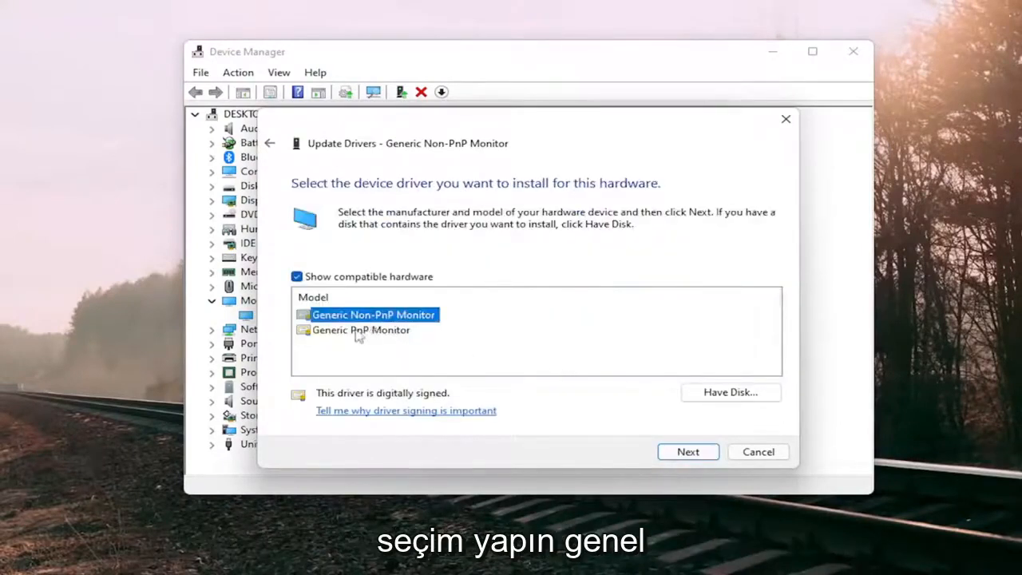
left_click(360, 330)
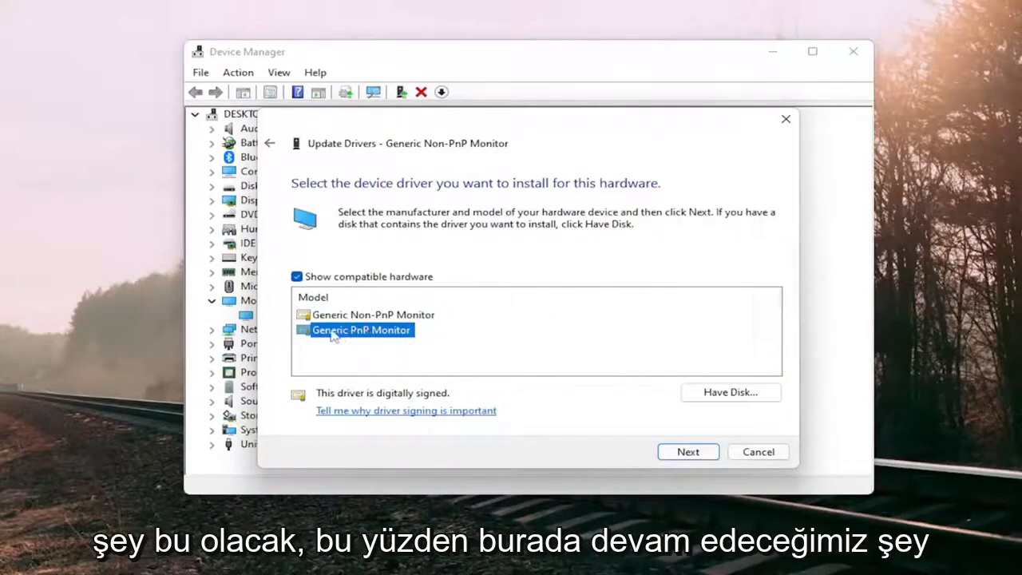
mouse_move(622, 390)
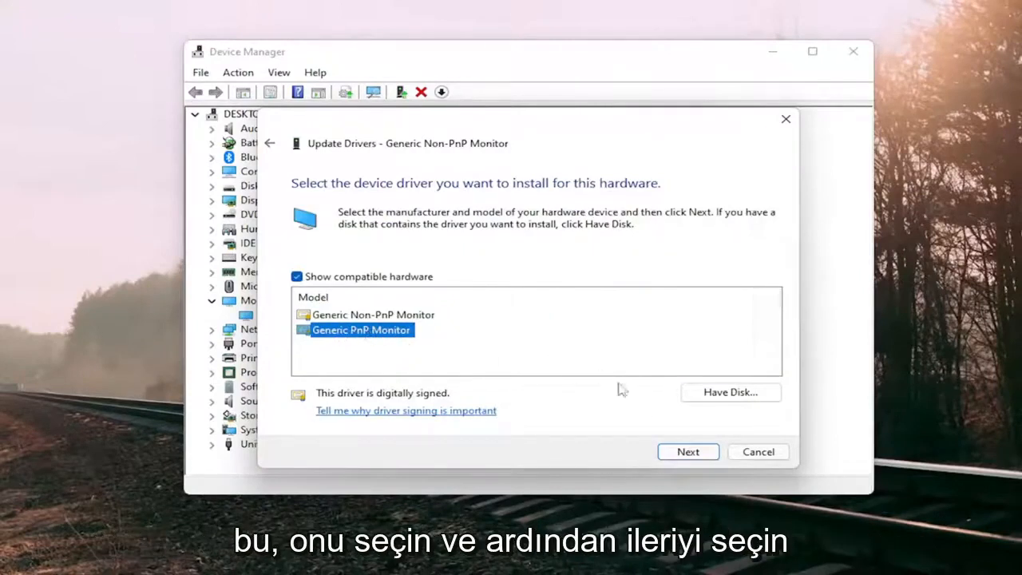
left_click(687, 451)
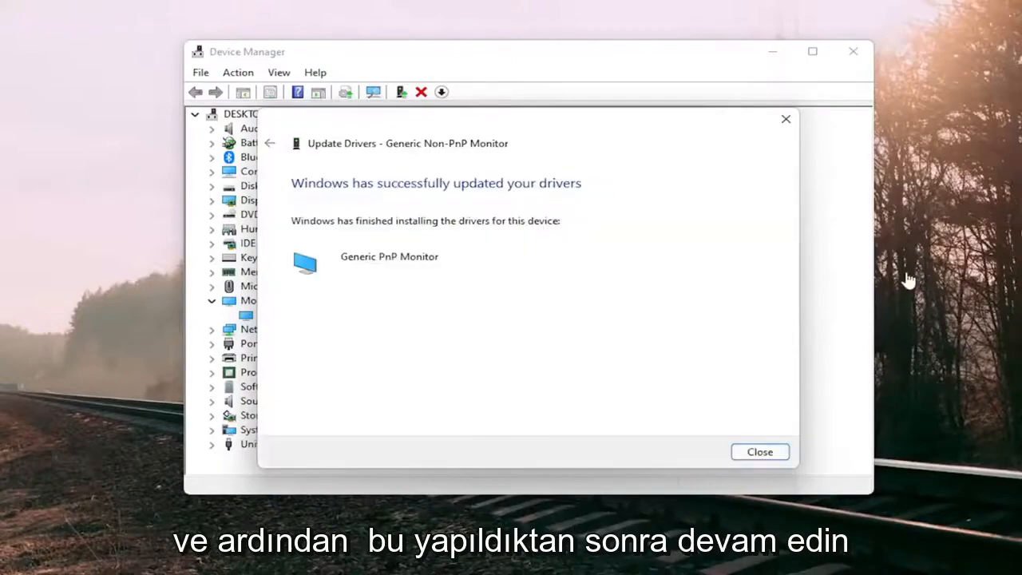
left_click(758, 451)
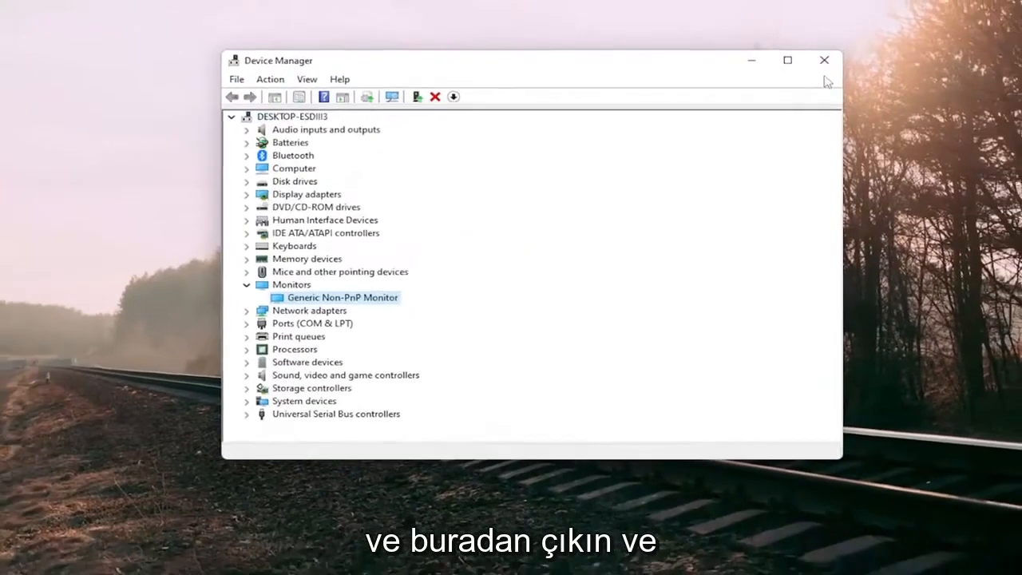